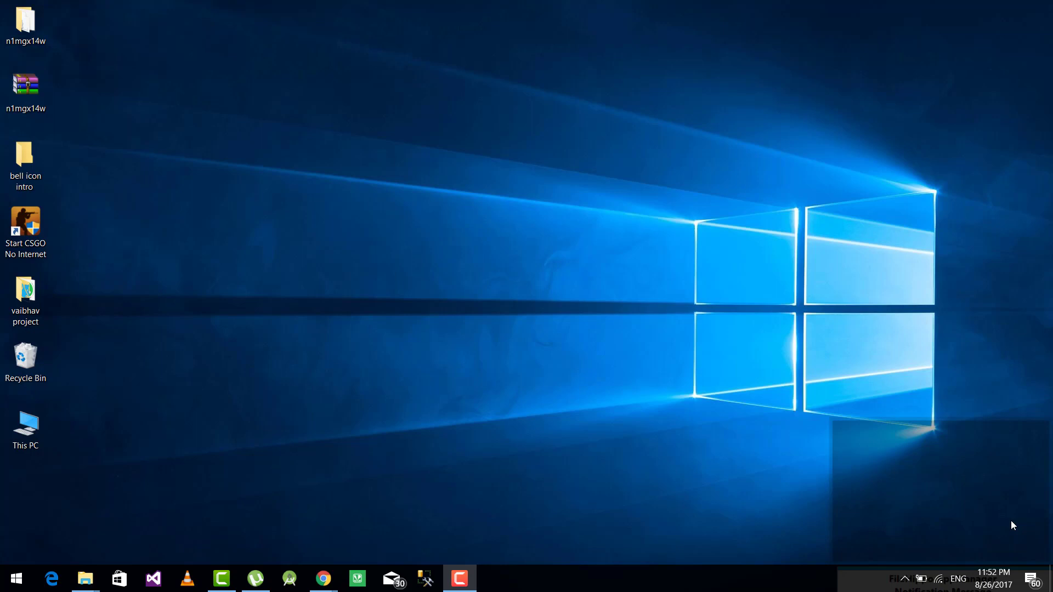
{"action": "mouse_move", "coordinate": [262, 541]}
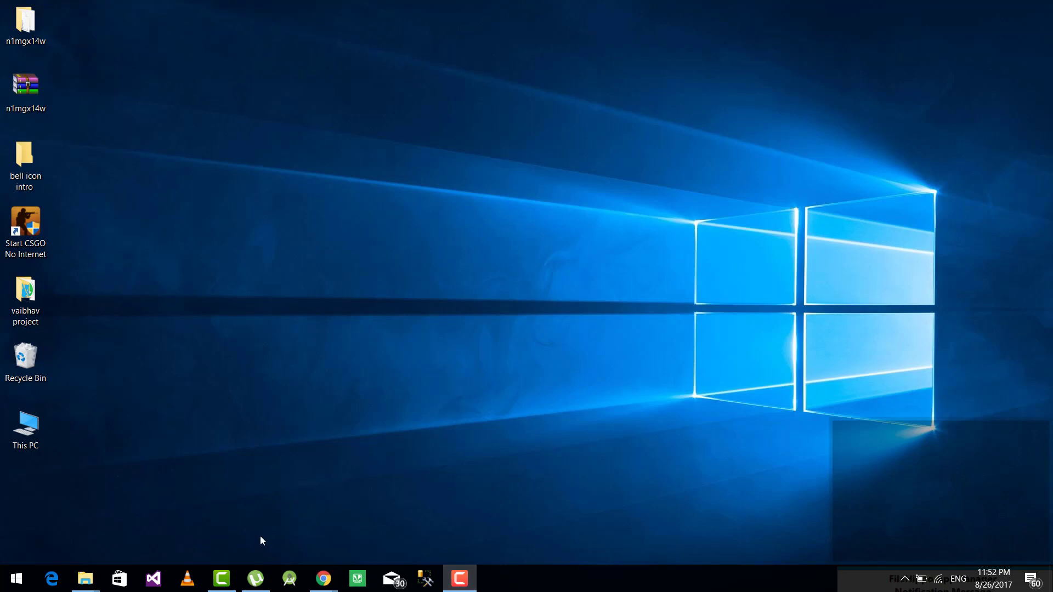
Bring the Chrome window with the Reddit touchpad driver guide to the front.
{"action": "left_click", "coordinate": [323, 578]}
{"action": "type", "text": "device"}
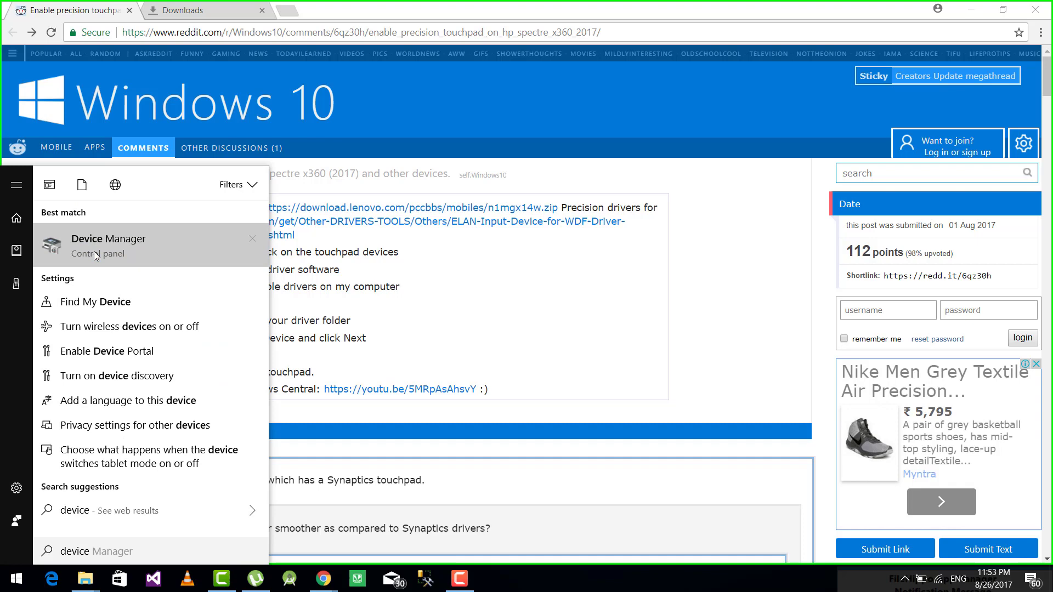
Find the Synaptics SMBus TouchPad under Mice and other pointing devices, then return to the guide.
{"action": "left_click", "coordinate": [108, 246]}
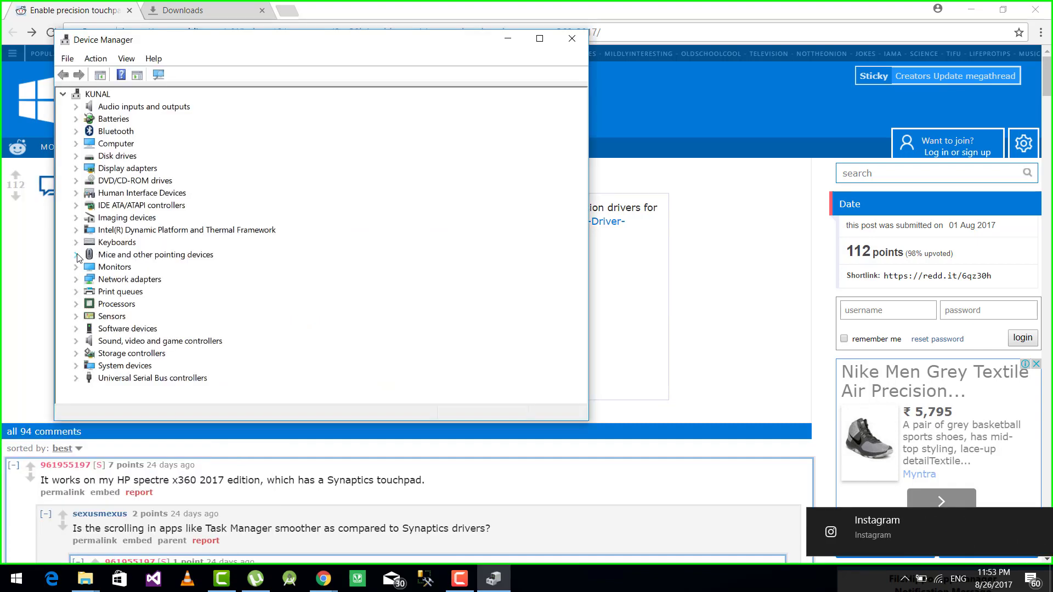
{"action": "left_click", "coordinate": [76, 255]}
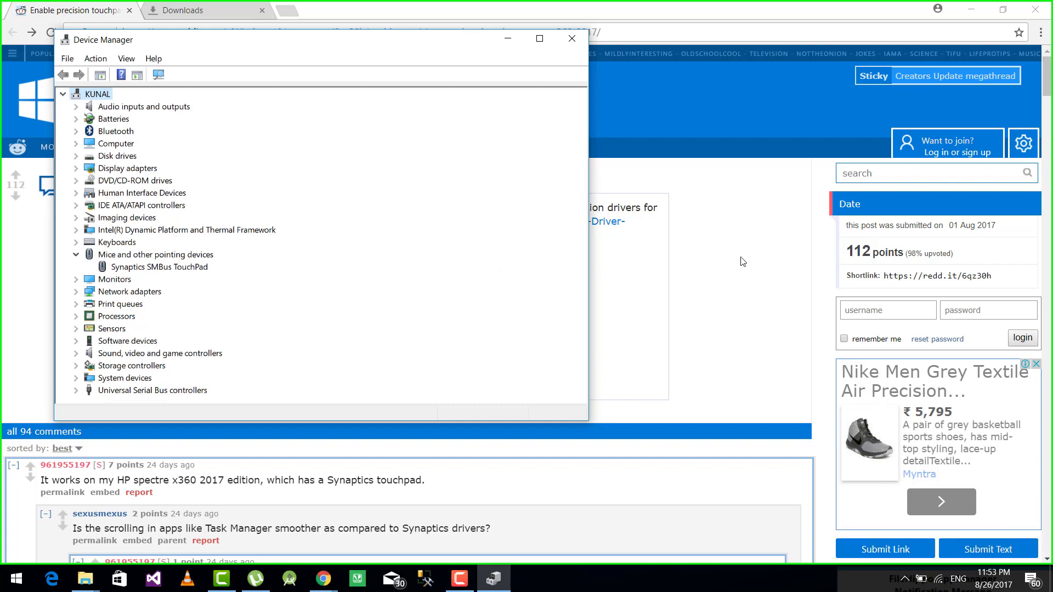
{"action": "left_click", "coordinate": [571, 38]}
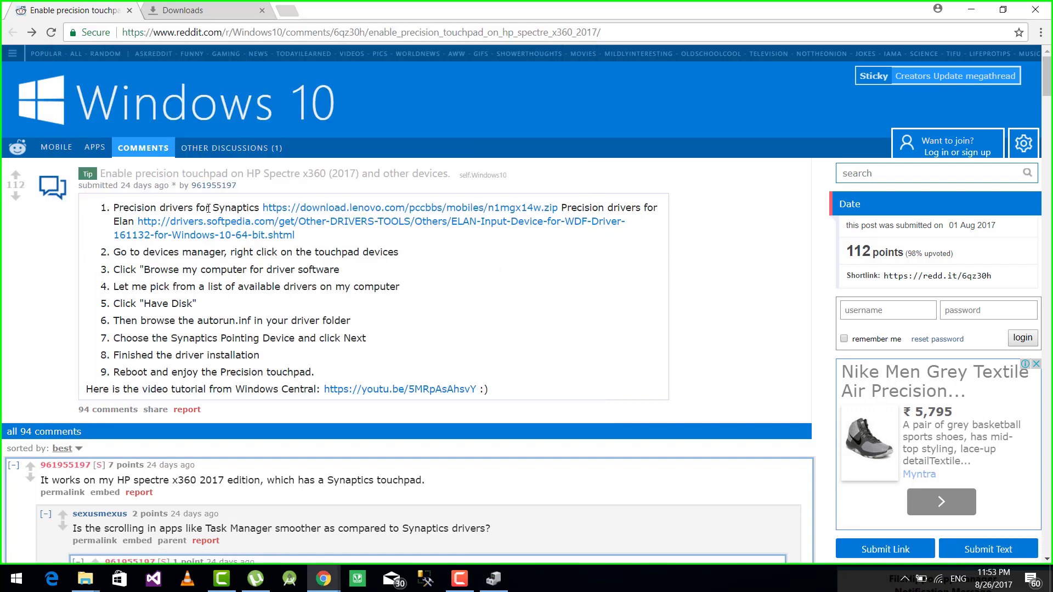
{"action": "double_click", "coordinate": [237, 207]}
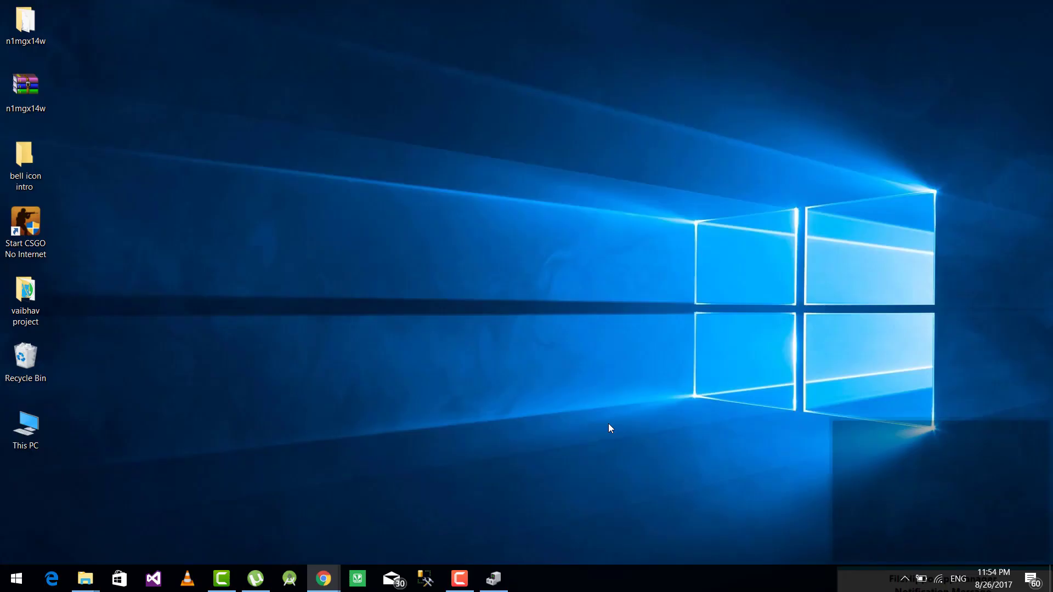
Extract n1mgx14w to the desktop, check its Autorun and dpinst files, and close the folder.
{"action": "left_click", "coordinate": [26, 92]}
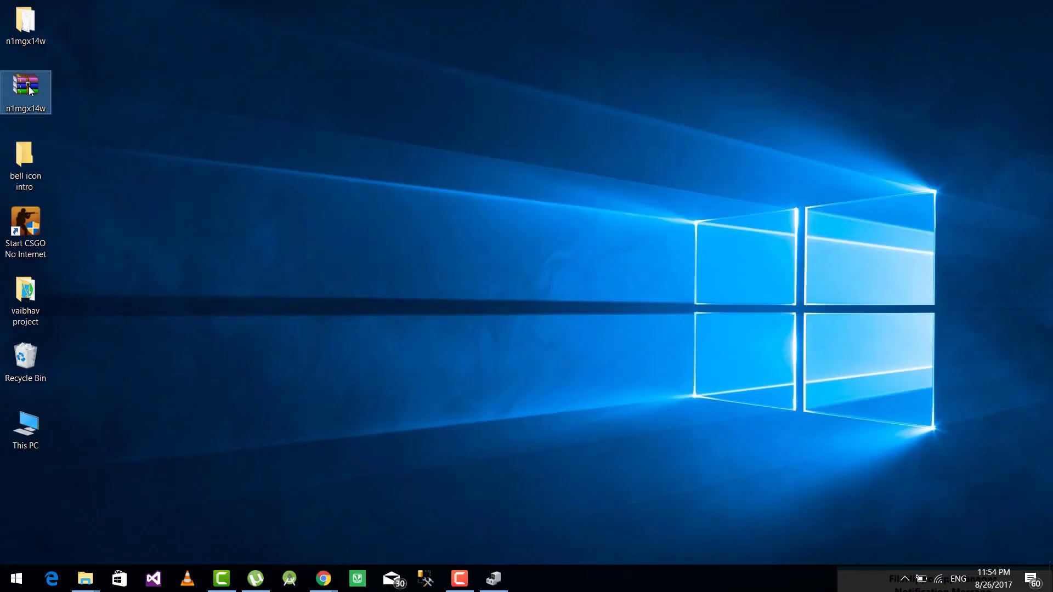
{"action": "right_click", "coordinate": [25, 92]}
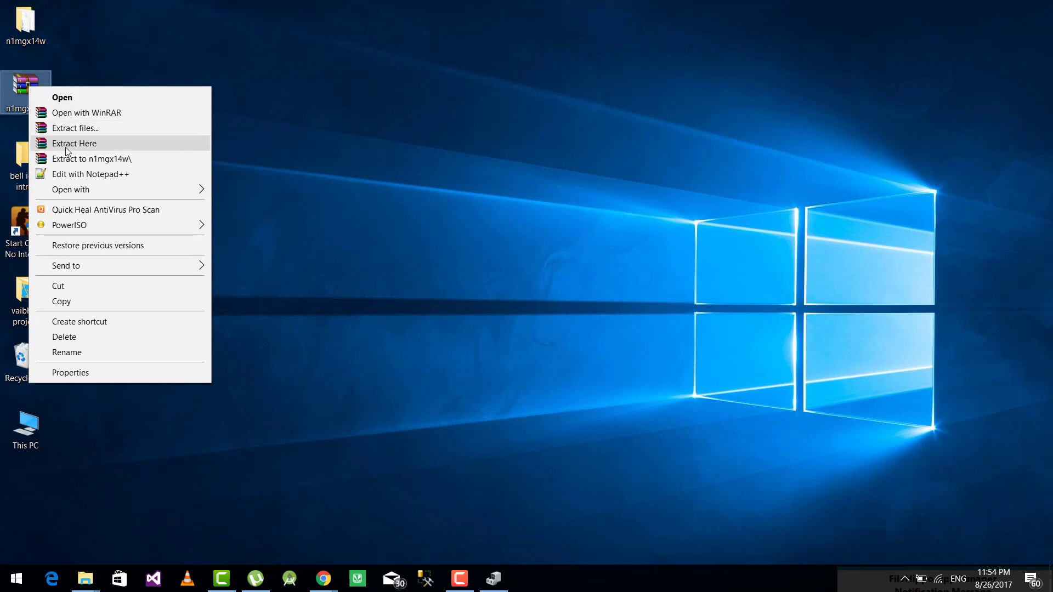
{"action": "left_click", "coordinate": [74, 143]}
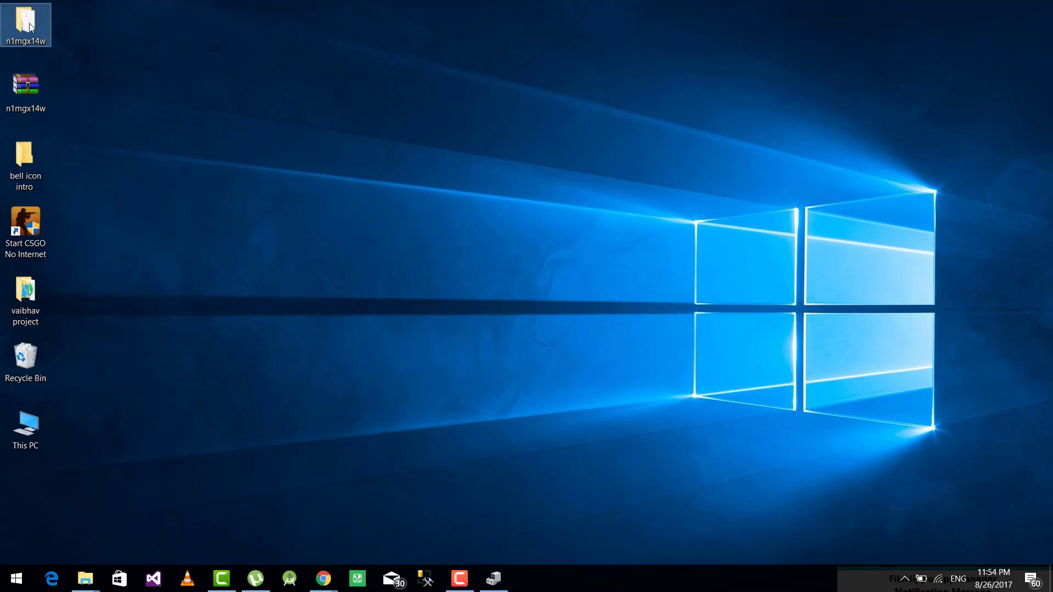
{"action": "double_click", "coordinate": [26, 20]}
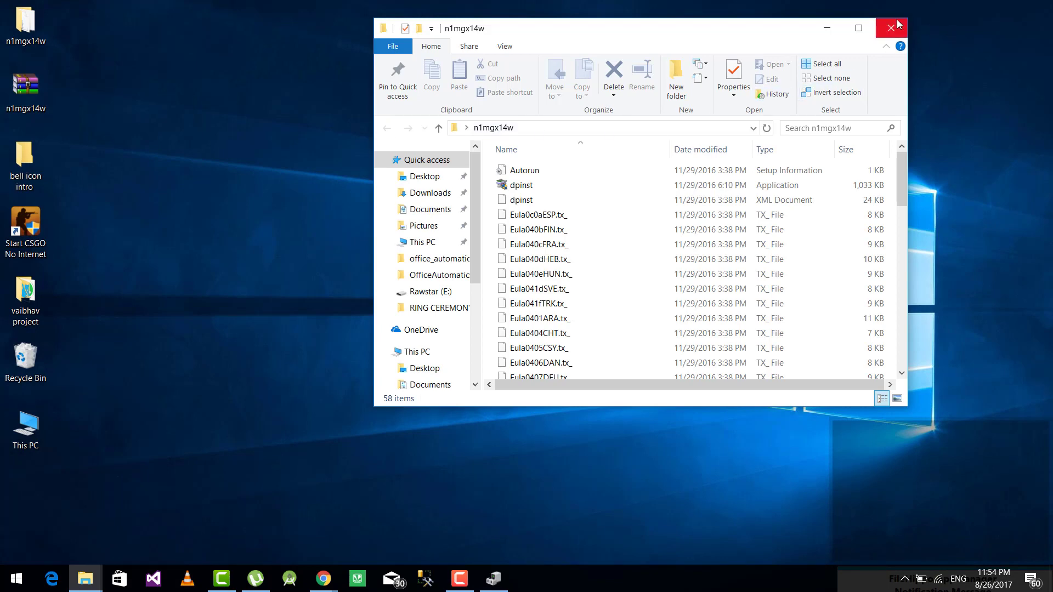
{"action": "left_click", "coordinate": [898, 27]}
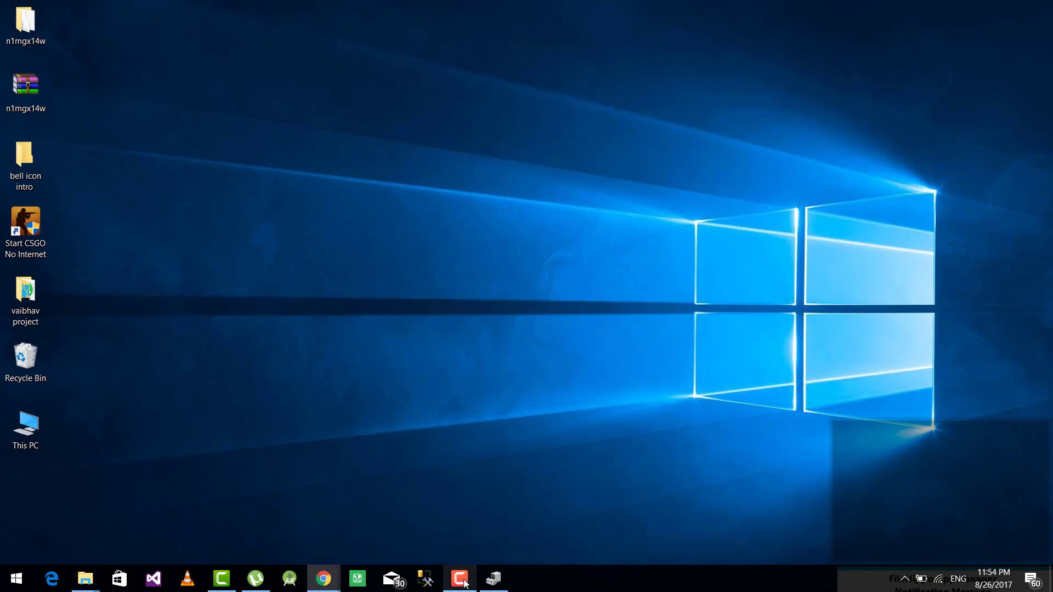
Begin a browse-my-computer driver update for the Synaptics SMBus TouchPad.
{"action": "left_click", "coordinate": [493, 577]}
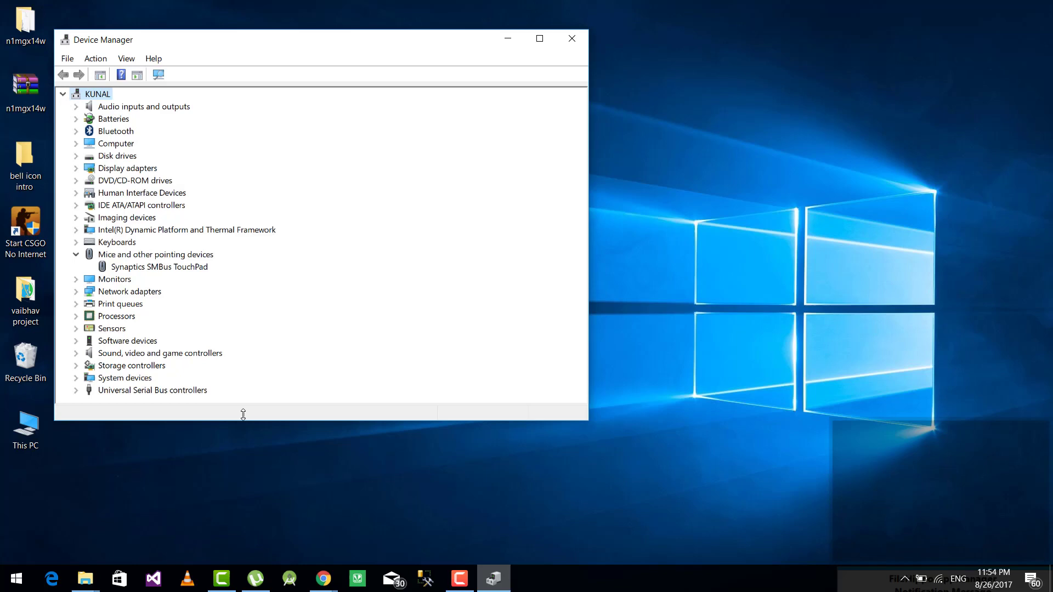
{"action": "right_click", "coordinate": [159, 266]}
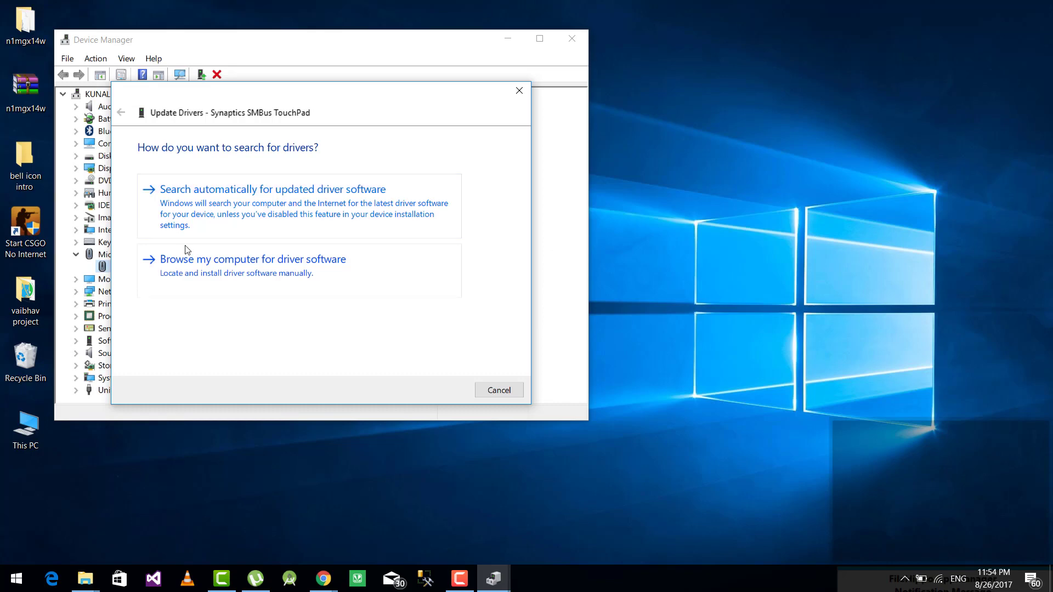
{"action": "left_click", "coordinate": [253, 259]}
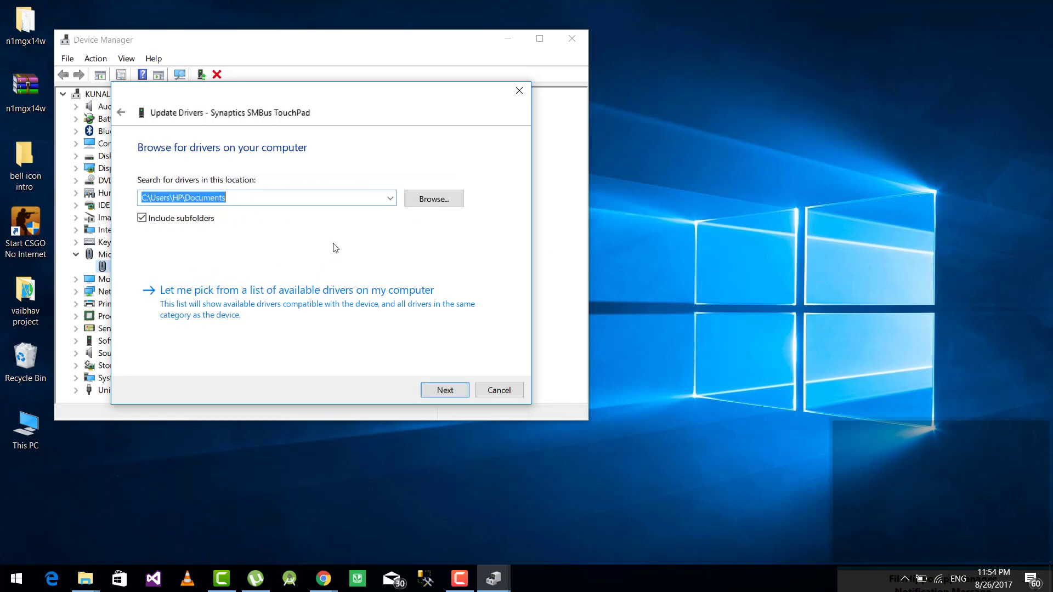
{"action": "mouse_move", "coordinate": [274, 329]}
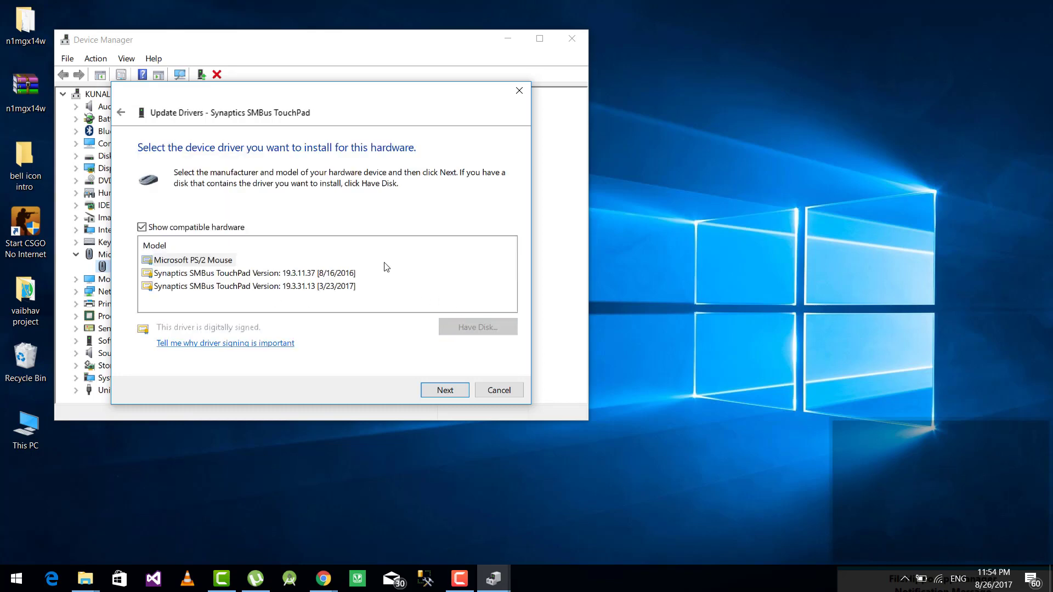
Use Have Disk to pick Autorun.inf from the extracted n1mgx14w folder.
{"action": "left_click", "coordinate": [478, 327]}
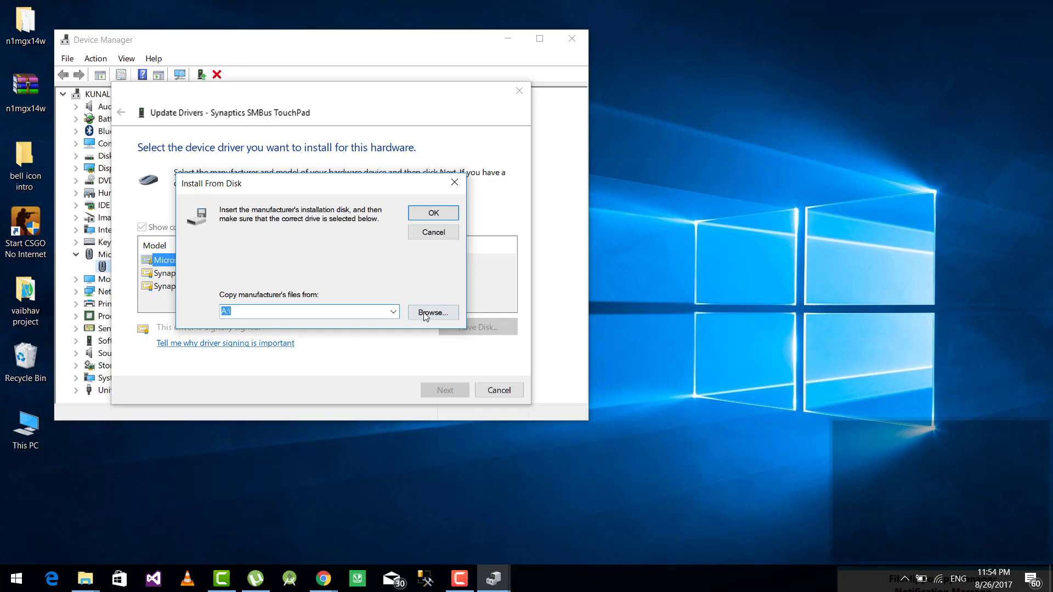
{"action": "left_click", "coordinate": [431, 312]}
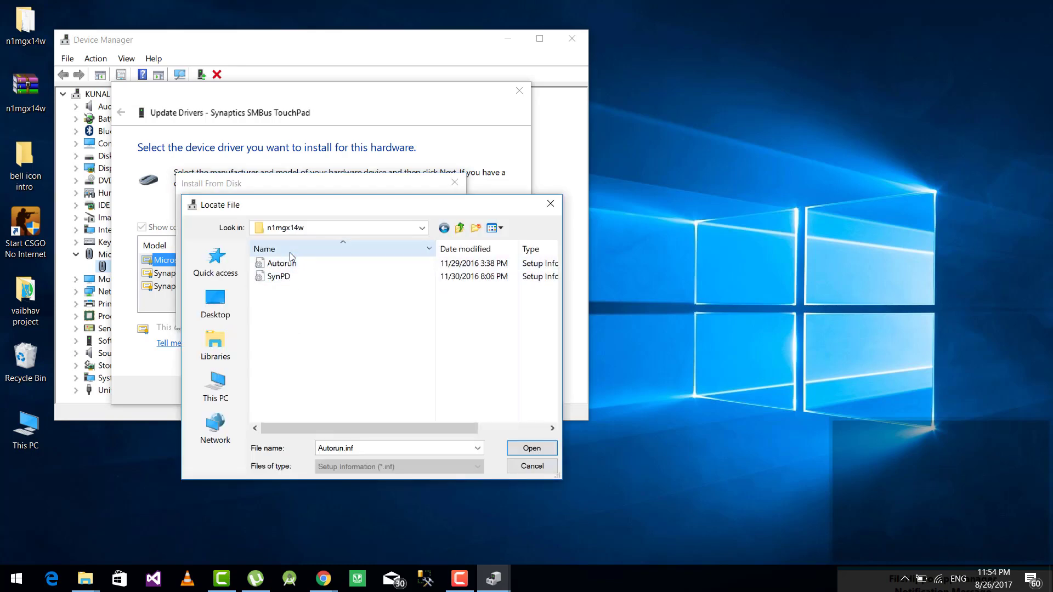
{"action": "left_click", "coordinate": [280, 263]}
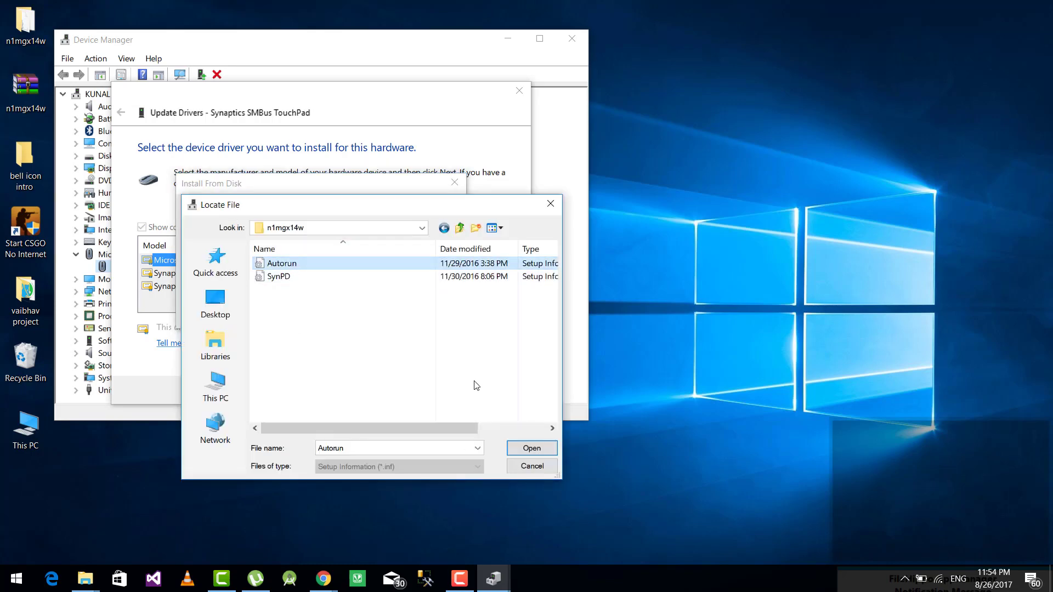
{"action": "left_click", "coordinate": [531, 448]}
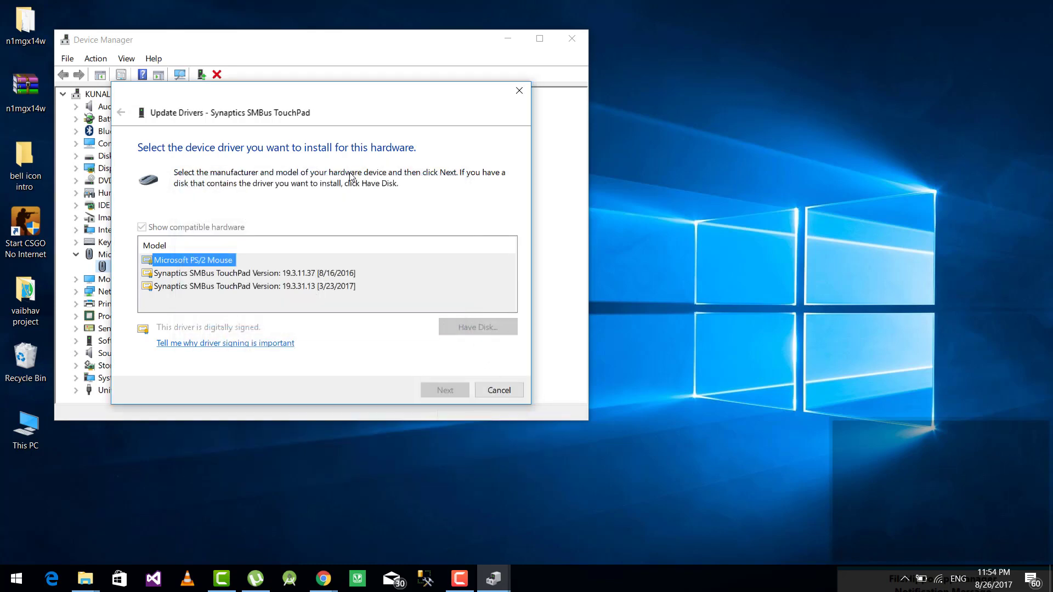
Install the Synaptics Pointing Device driver despite the compatibility warning, then restart.
{"action": "left_click", "coordinate": [141, 227]}
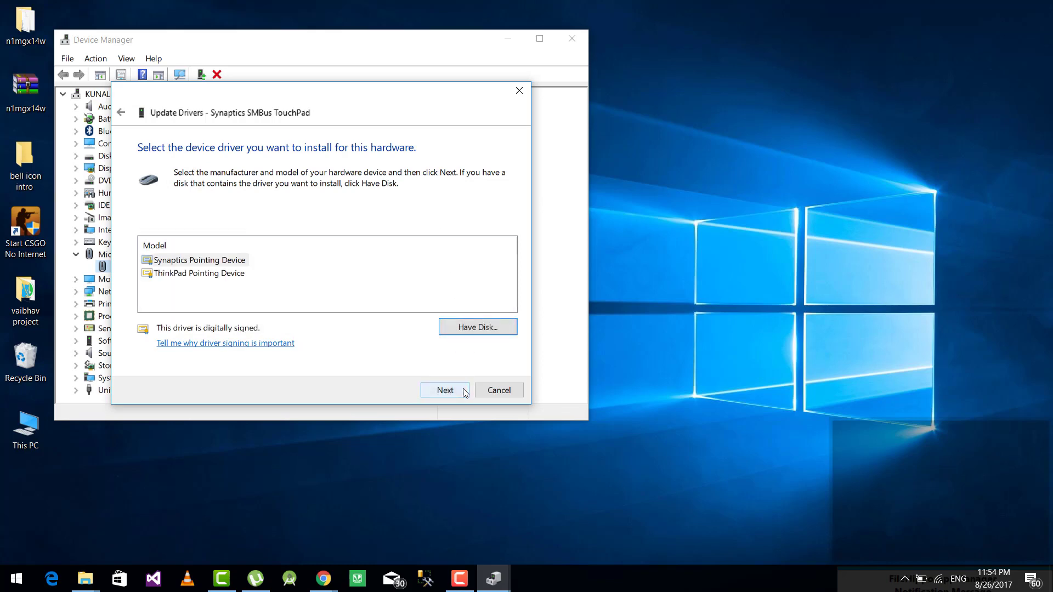
{"action": "left_click", "coordinate": [445, 390]}
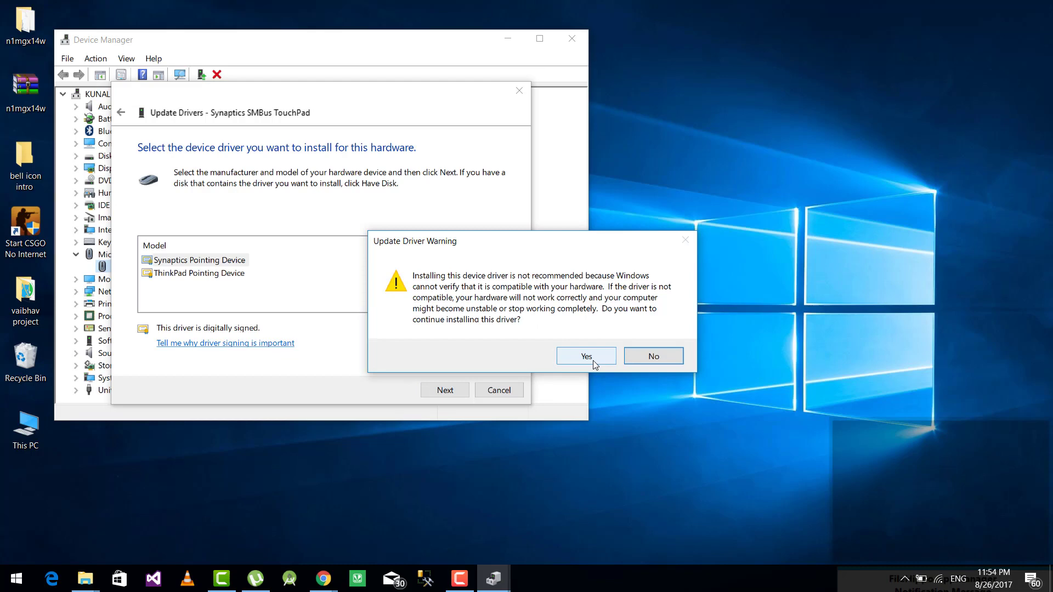
{"action": "left_click", "coordinate": [585, 356]}
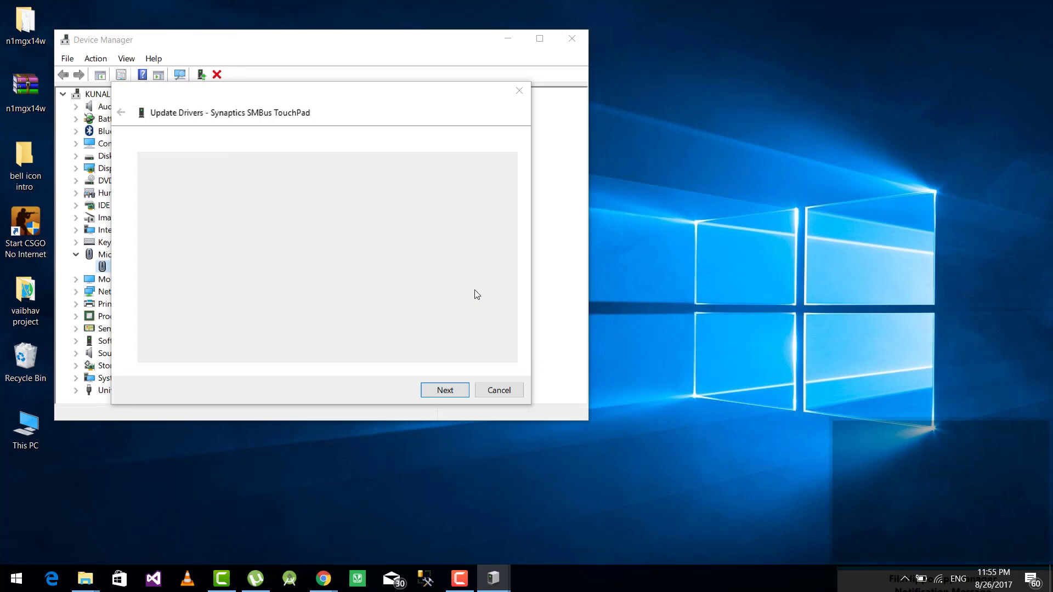
{"action": "left_click", "coordinate": [445, 390]}
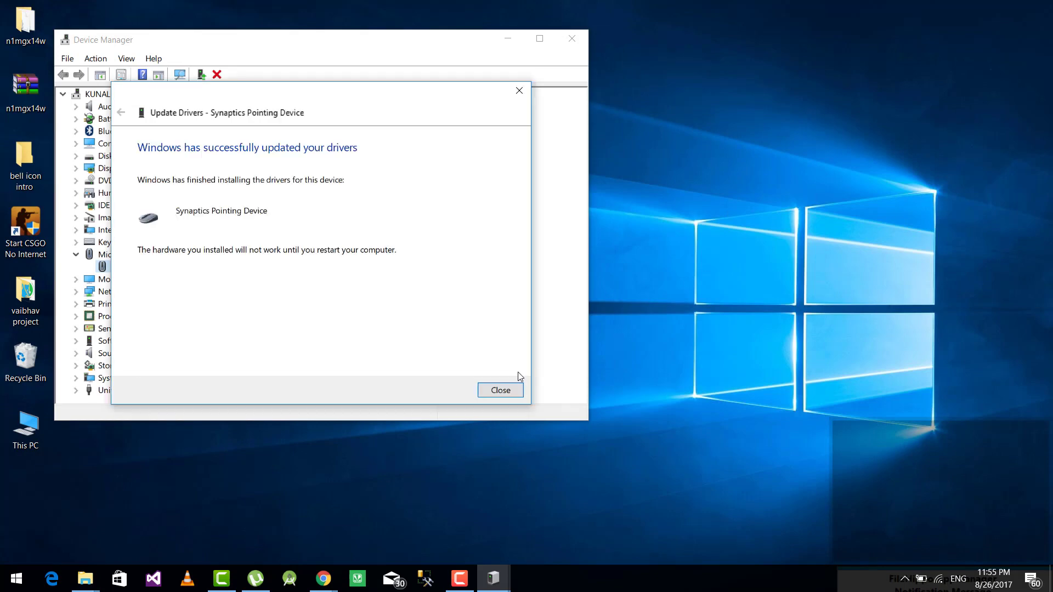
{"action": "mouse_move", "coordinate": [500, 390]}
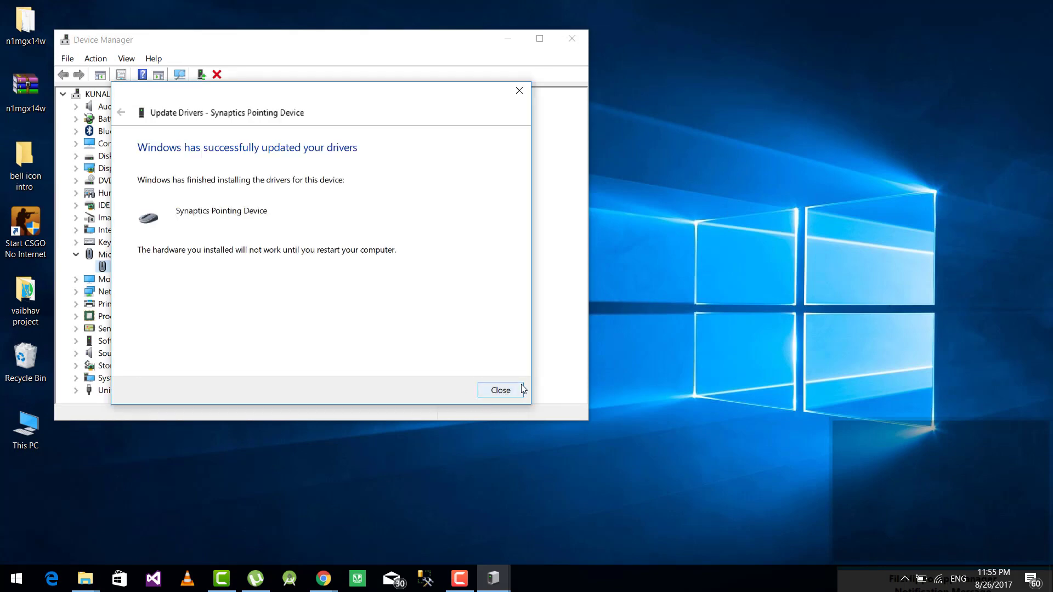
{"action": "left_click", "coordinate": [500, 390]}
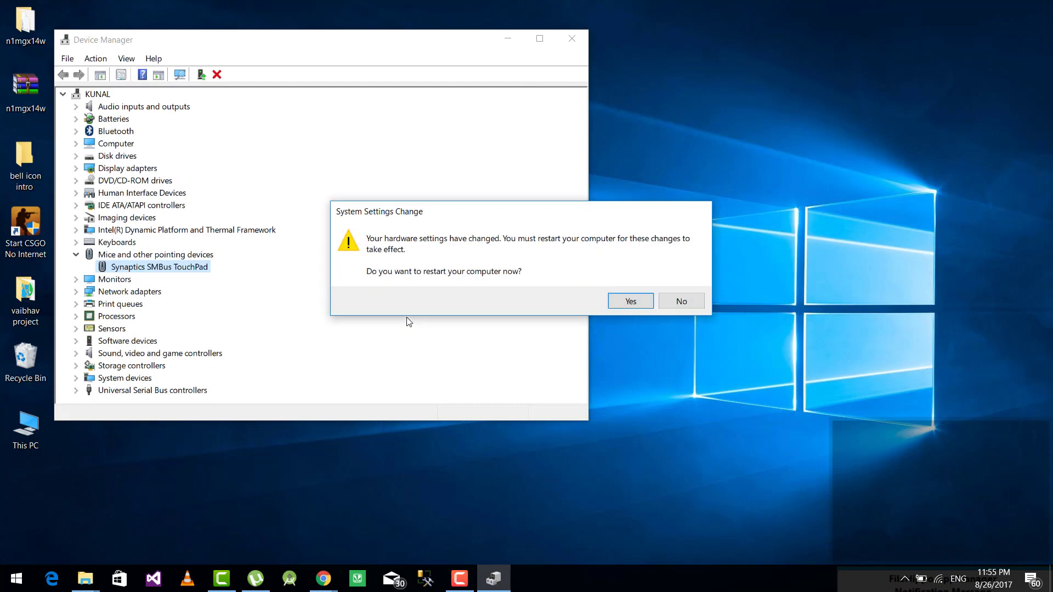
{"action": "mouse_move", "coordinate": [630, 300]}
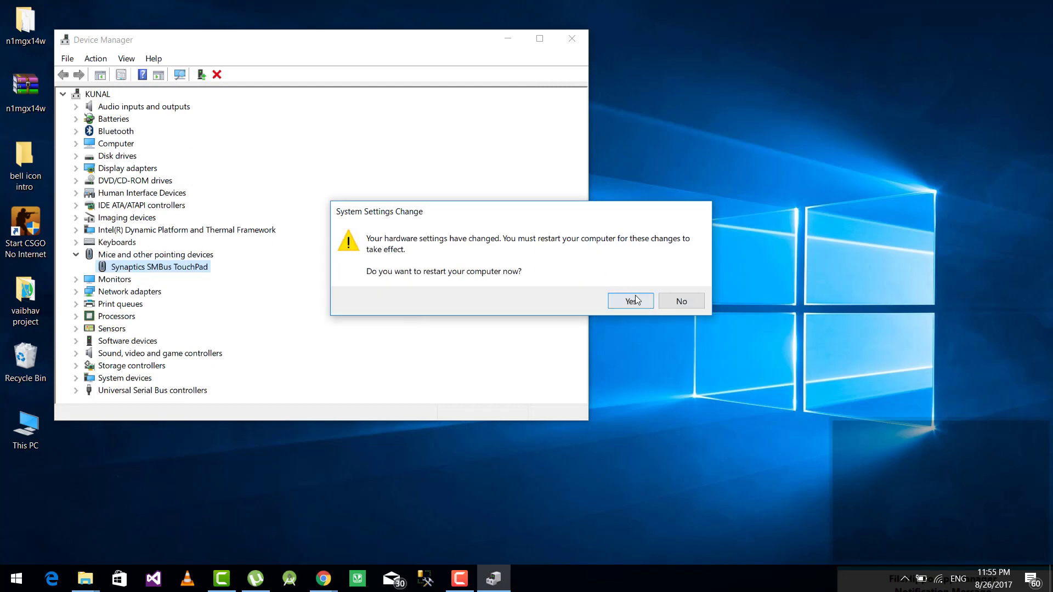
{"action": "left_click", "coordinate": [679, 301]}
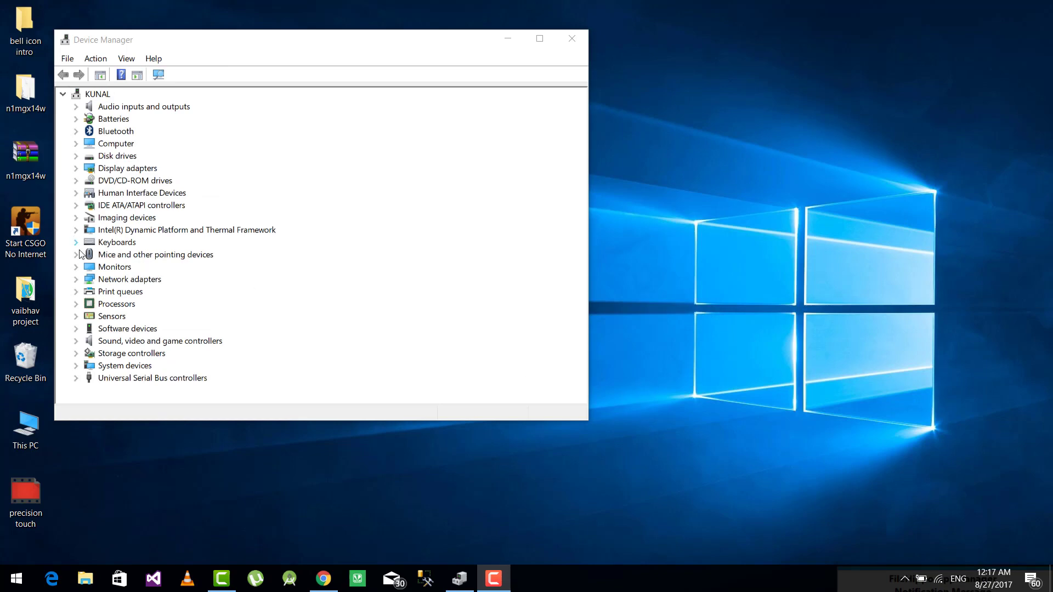
Update the Synaptics Pointing Device's driver, dismiss the success message, and restart the PC.
{"action": "left_click", "coordinate": [75, 254]}
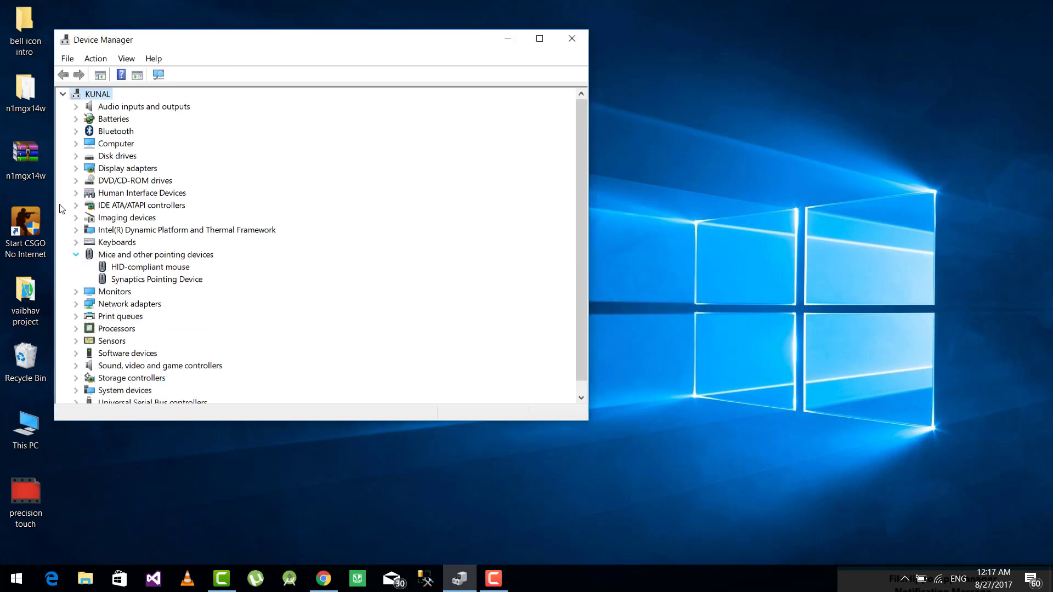
{"action": "left_click", "coordinate": [157, 278]}
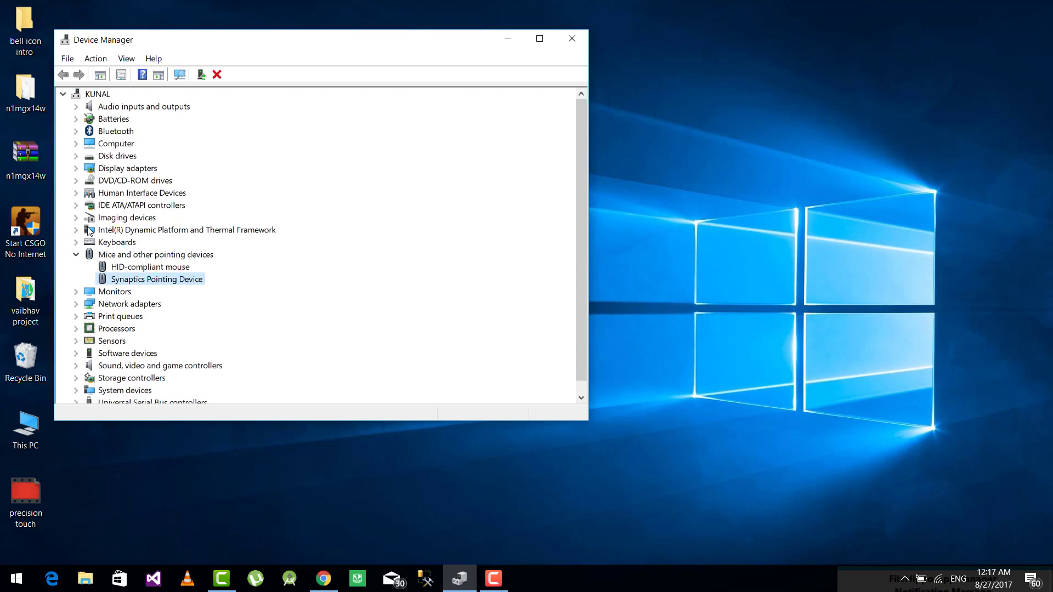
{"action": "double_click", "coordinate": [156, 278]}
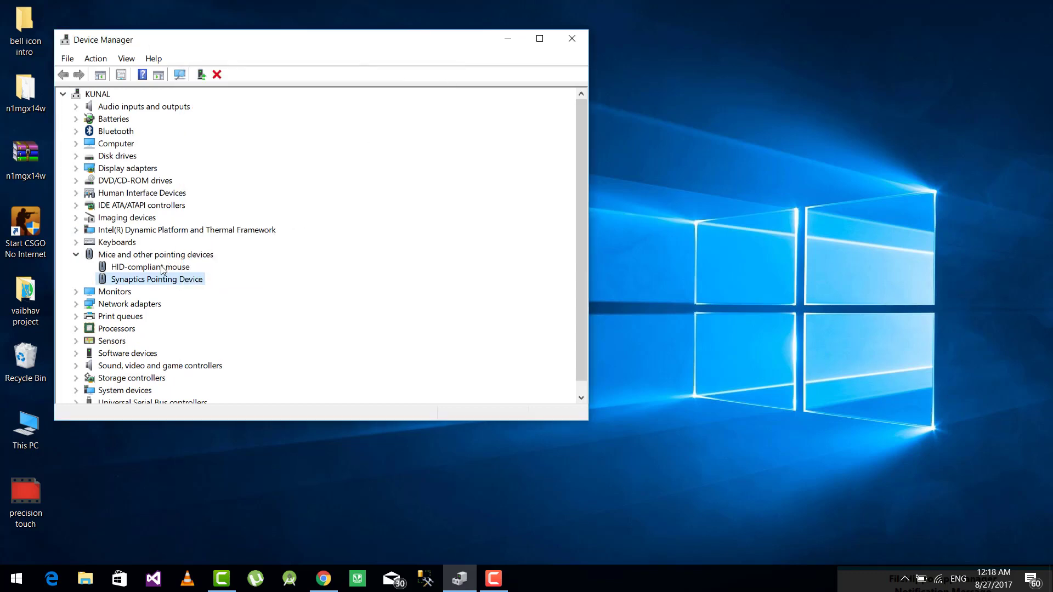
{"action": "right_click", "coordinate": [155, 279]}
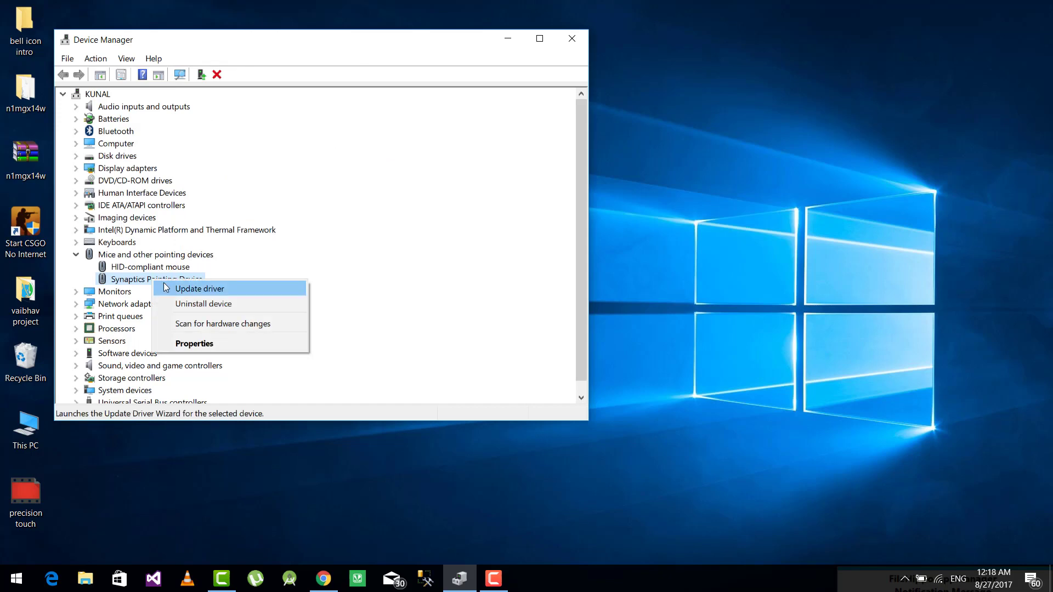
{"action": "mouse_move", "coordinate": [176, 294]}
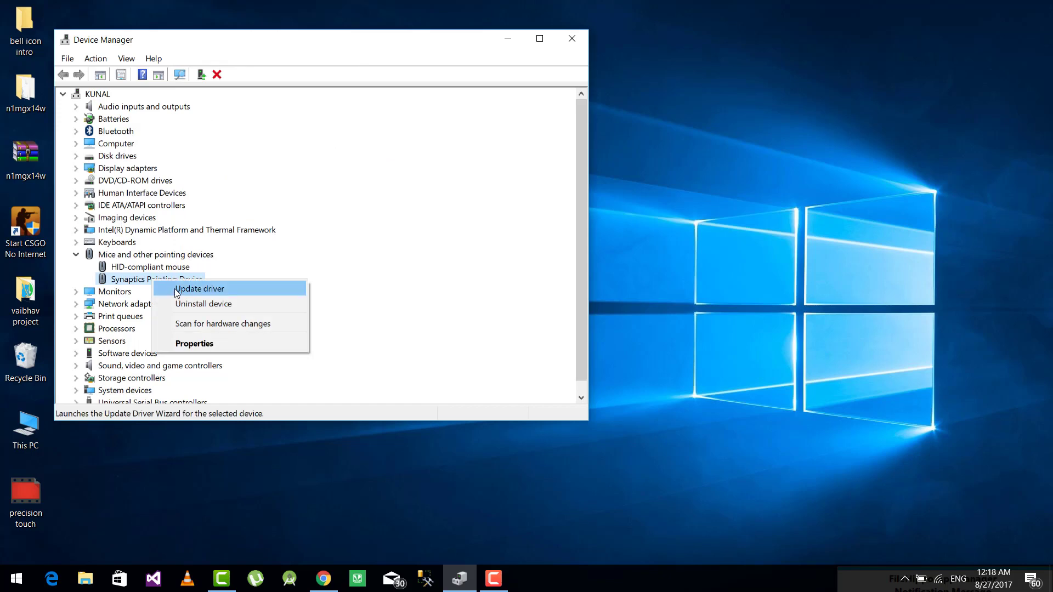
{"action": "left_click", "coordinate": [141, 235]}
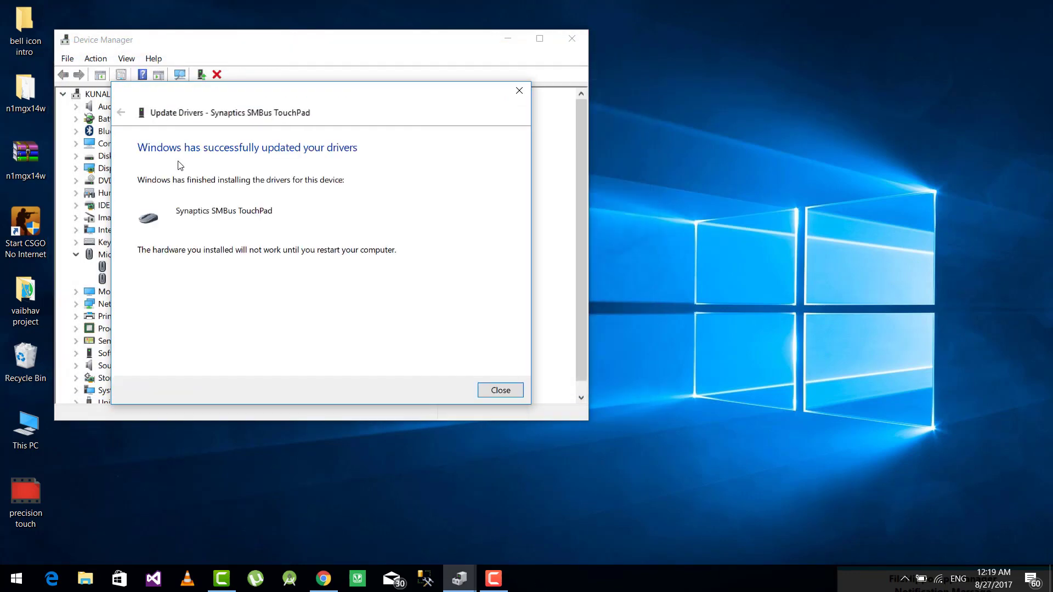
{"action": "mouse_move", "coordinate": [393, 283]}
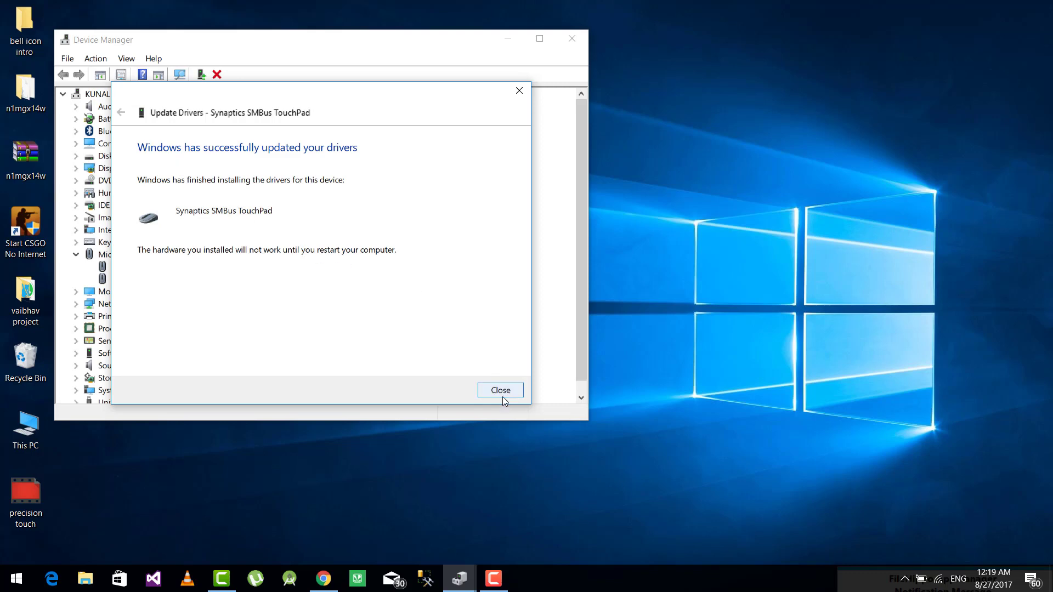
{"action": "left_click", "coordinate": [500, 389]}
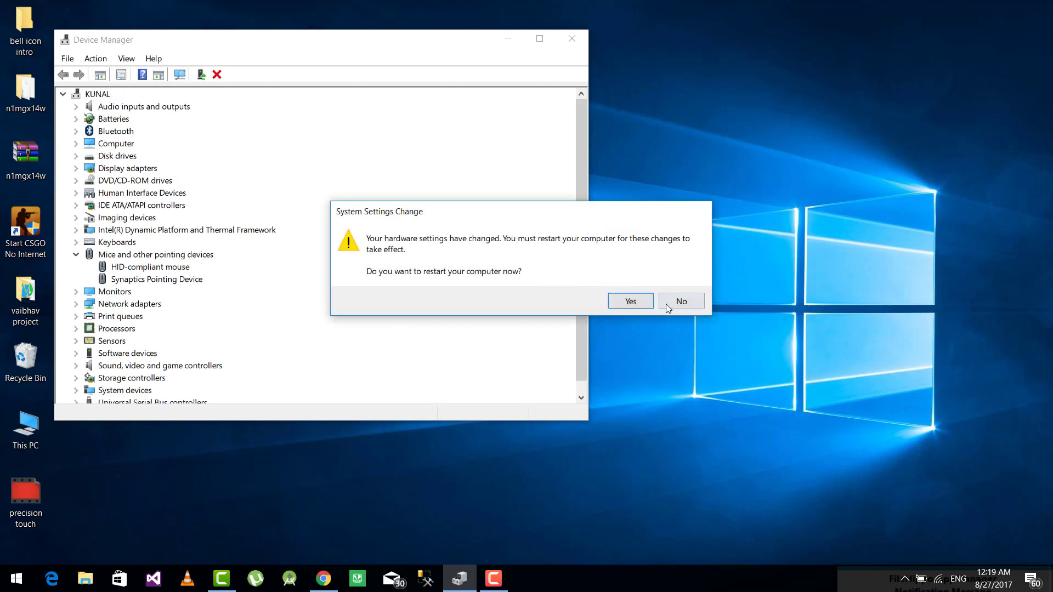
{"action": "mouse_move", "coordinate": [631, 359]}
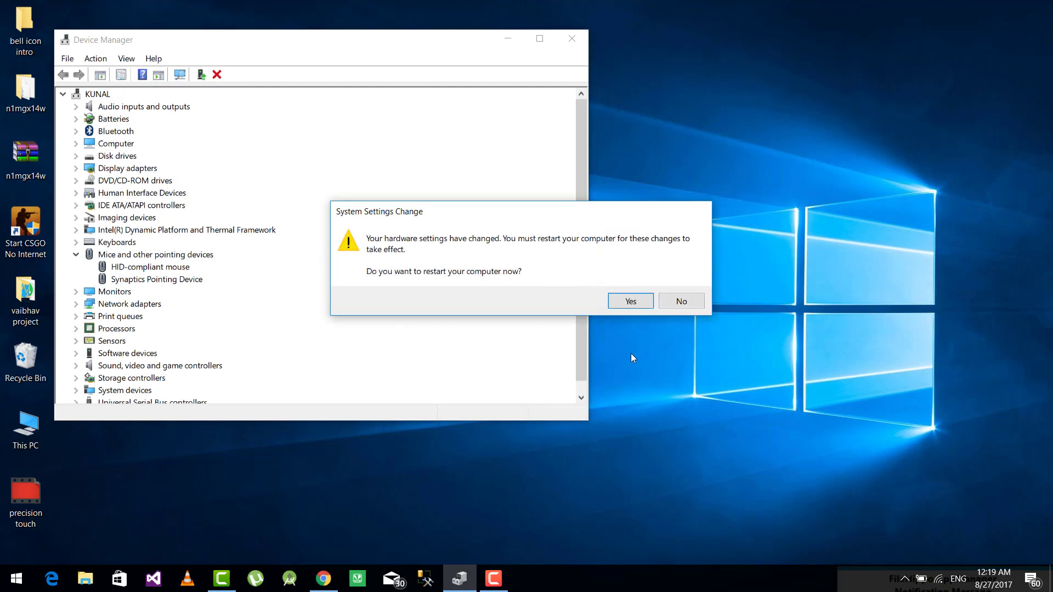
{"action": "left_click", "coordinate": [680, 301]}
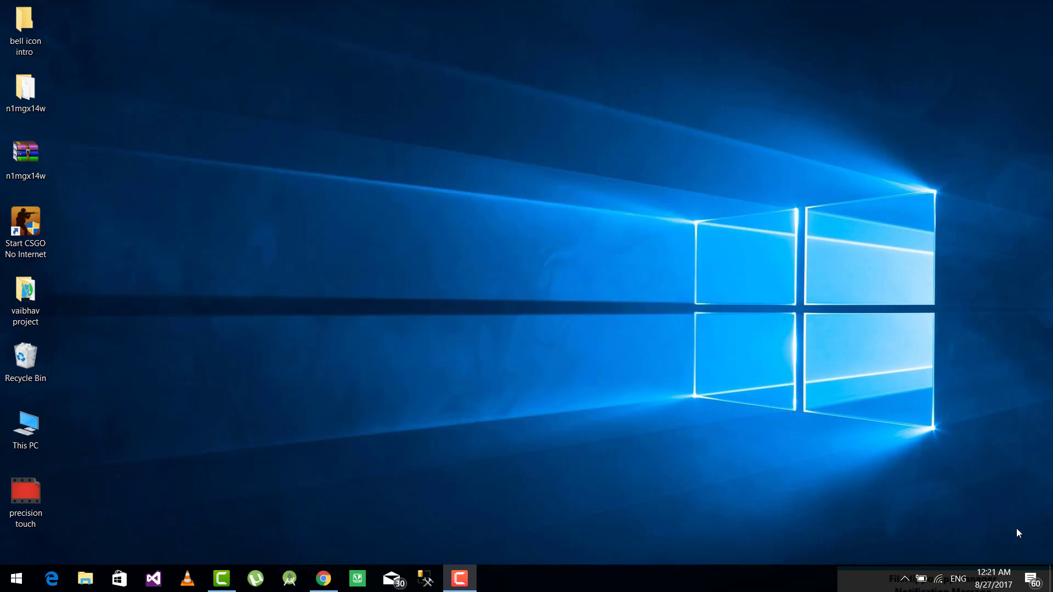
{"action": "mouse_move", "coordinate": [147, 565]}
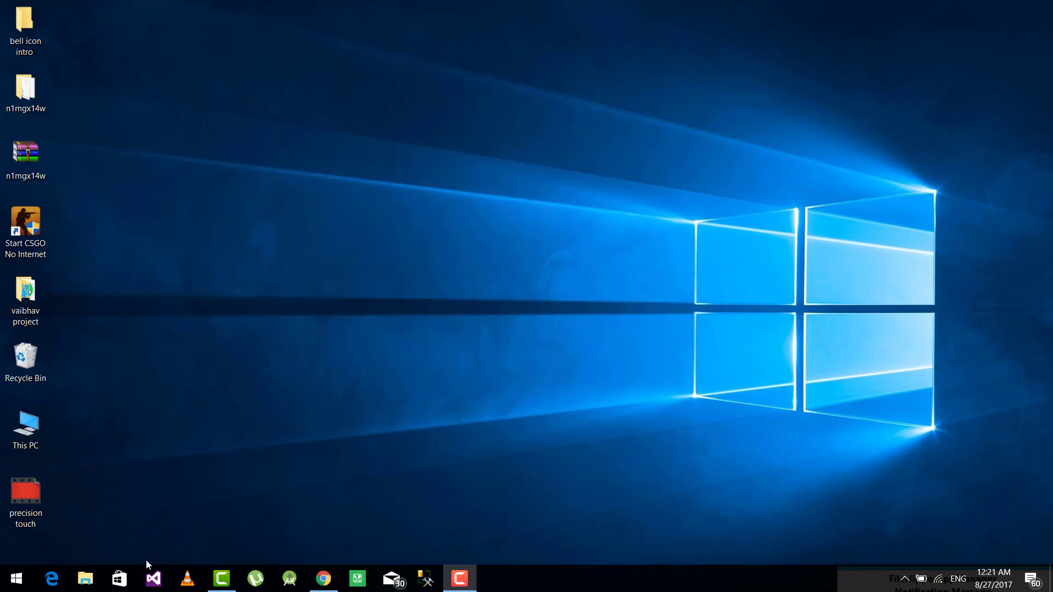
Confirm the precision touchpad under Settings > Devices > Touchpad, then switch back to Chrome.
{"action": "left_click", "coordinate": [15, 578]}
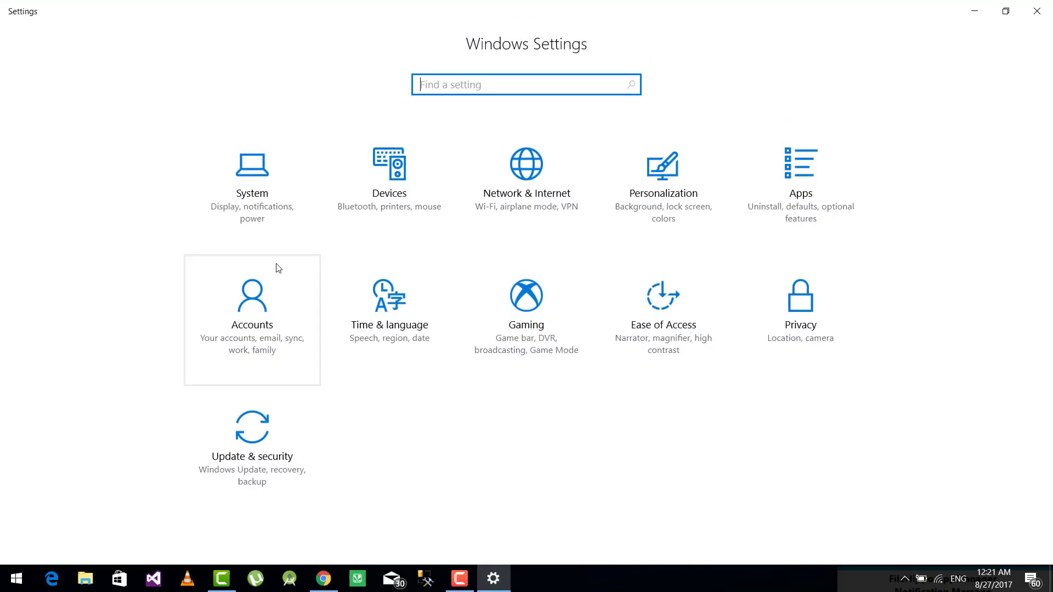
{"action": "left_click", "coordinate": [389, 165]}
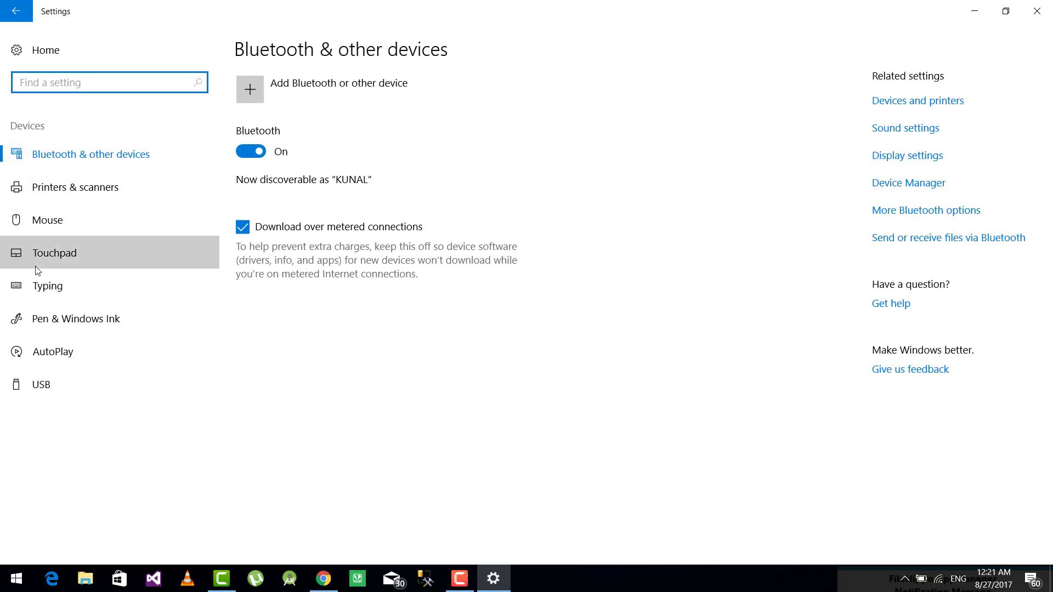
{"action": "left_click", "coordinate": [55, 252]}
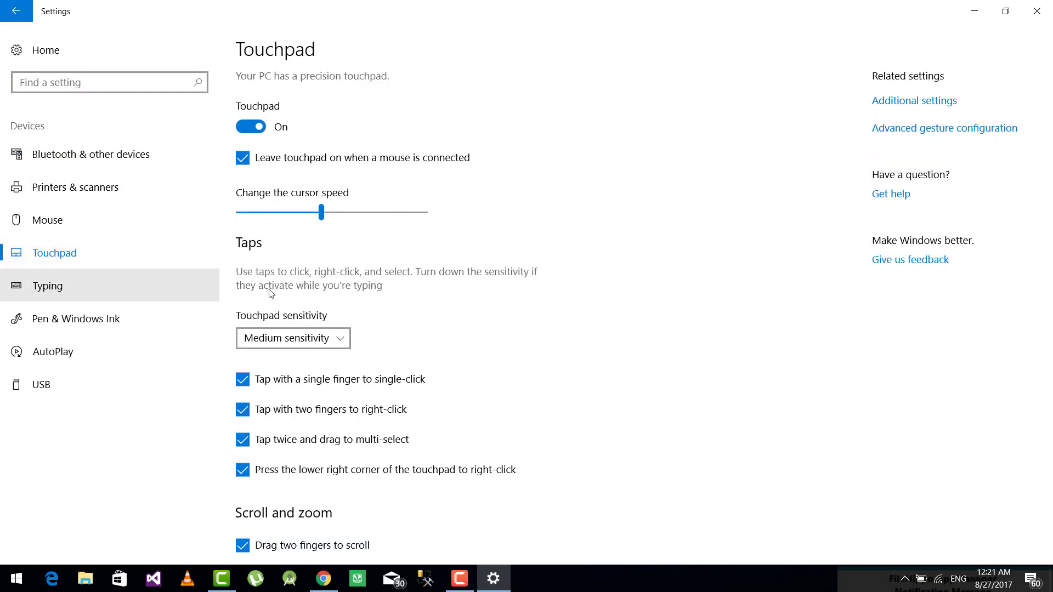
{"action": "mouse_move", "coordinate": [394, 496]}
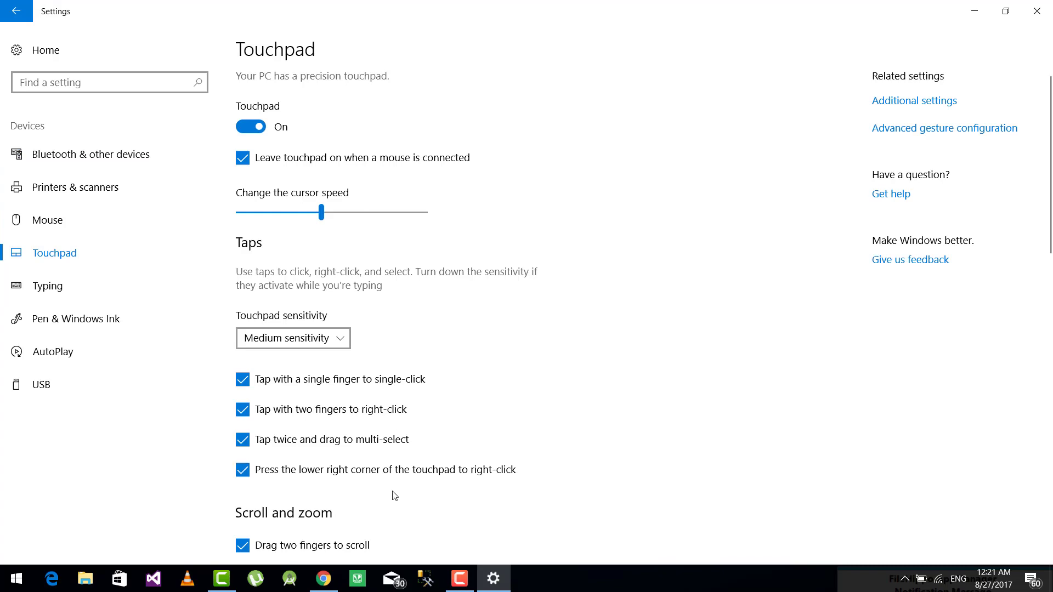
{"action": "mouse_move", "coordinate": [398, 521]}
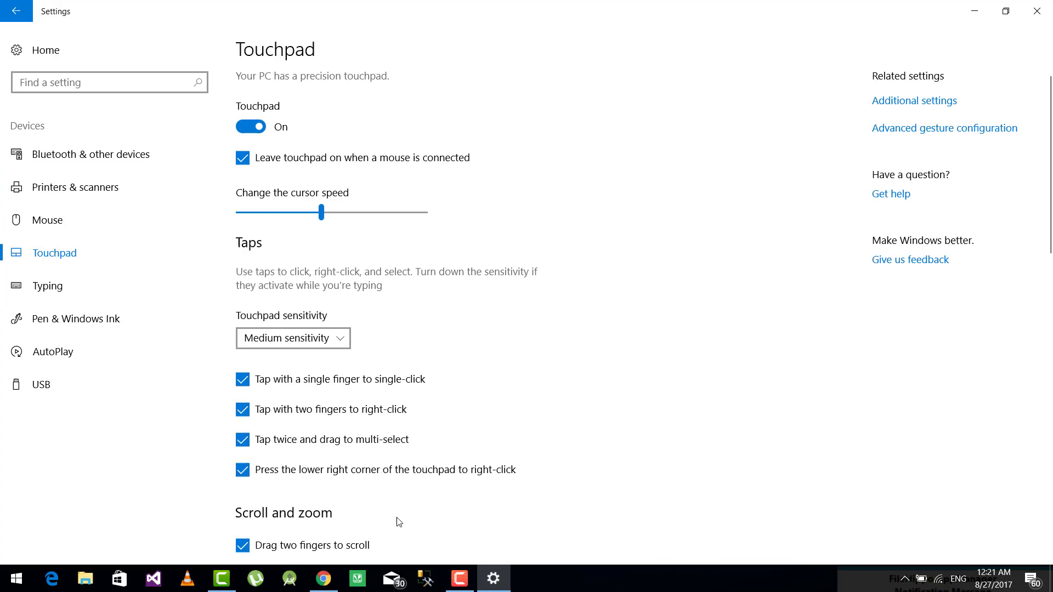
{"action": "left_click", "coordinate": [322, 578]}
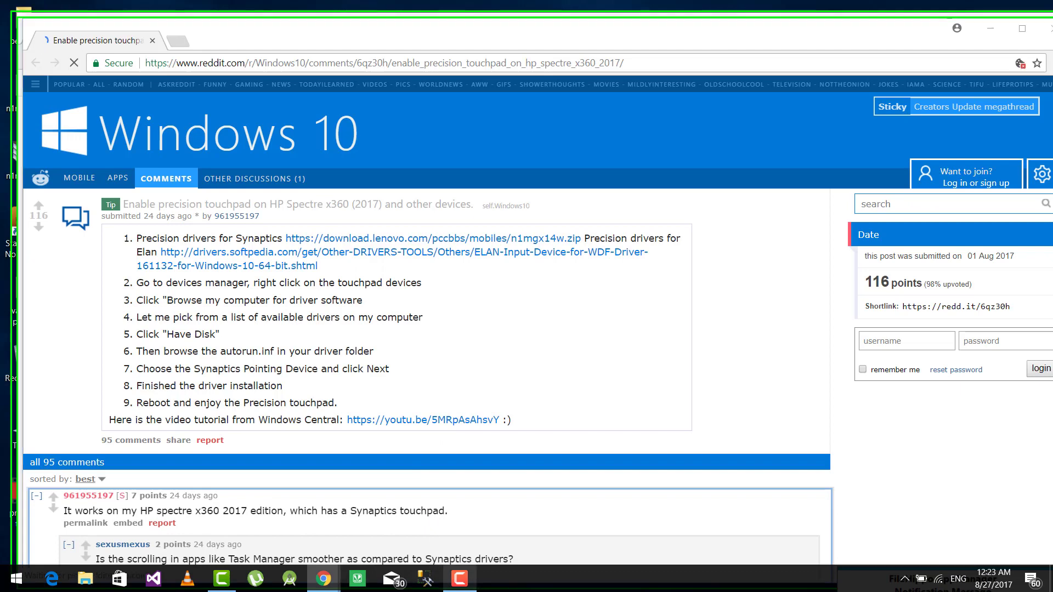
{"action": "scroll", "scroll_direction": "down", "scroll_amount": 3}
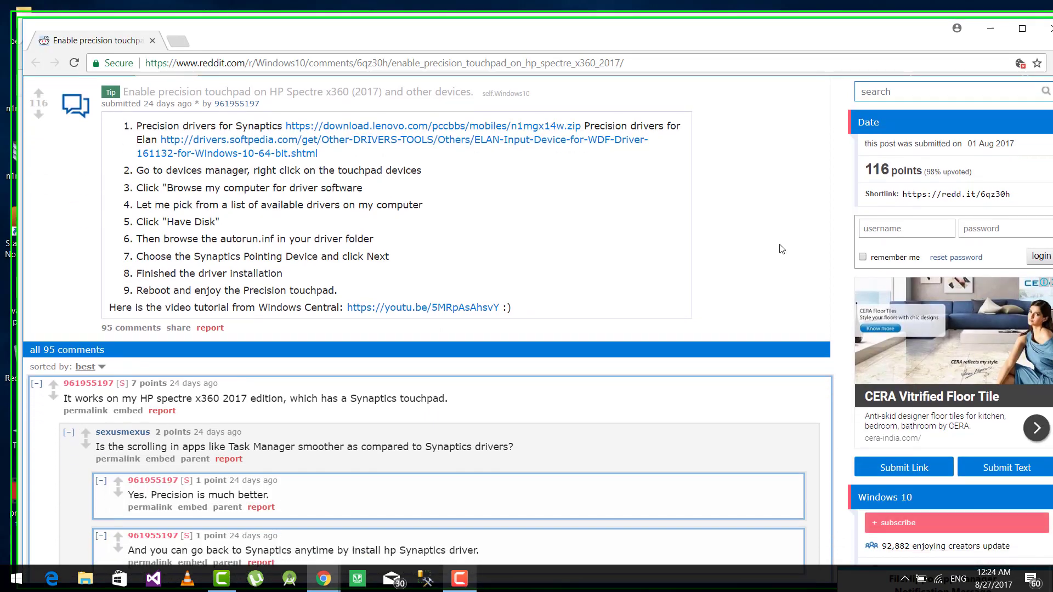
{"action": "scroll", "scroll_direction": "down", "scroll_amount": 3}
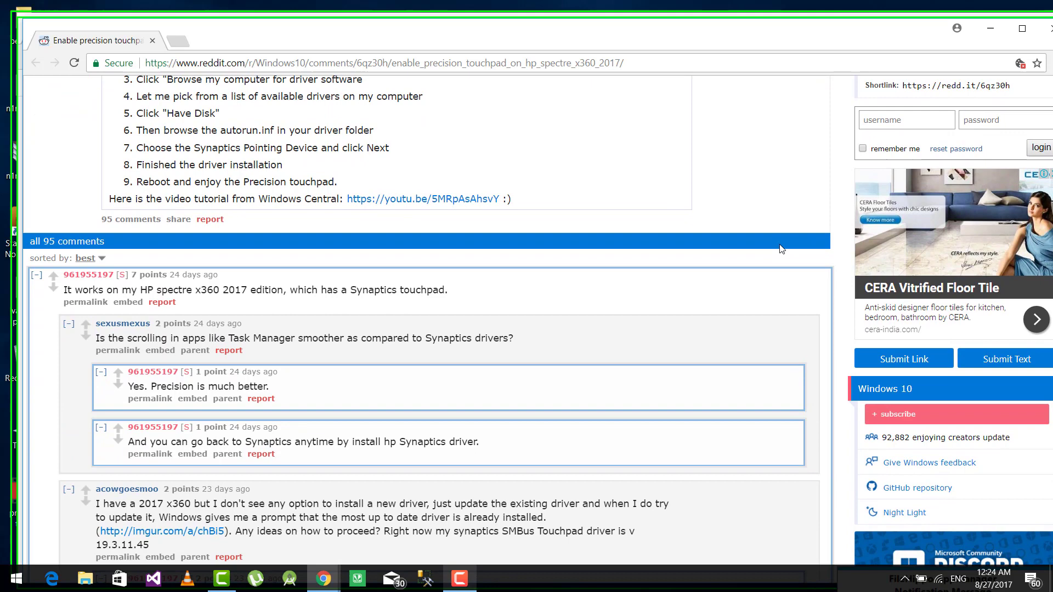
{"action": "scroll", "scroll_direction": "down", "scroll_amount": 3}
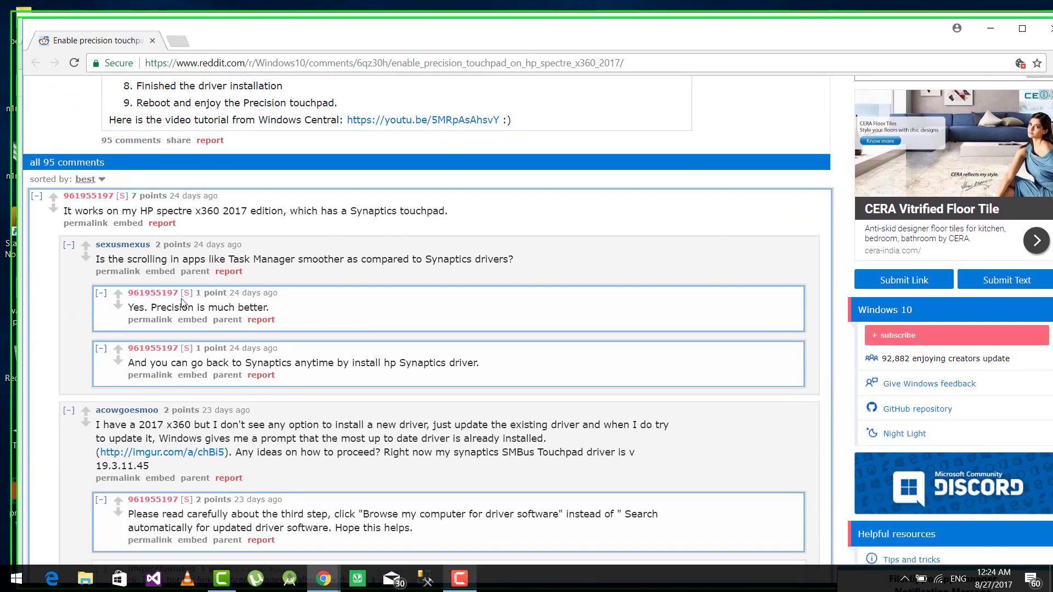
{"action": "mouse_move", "coordinate": [297, 352]}
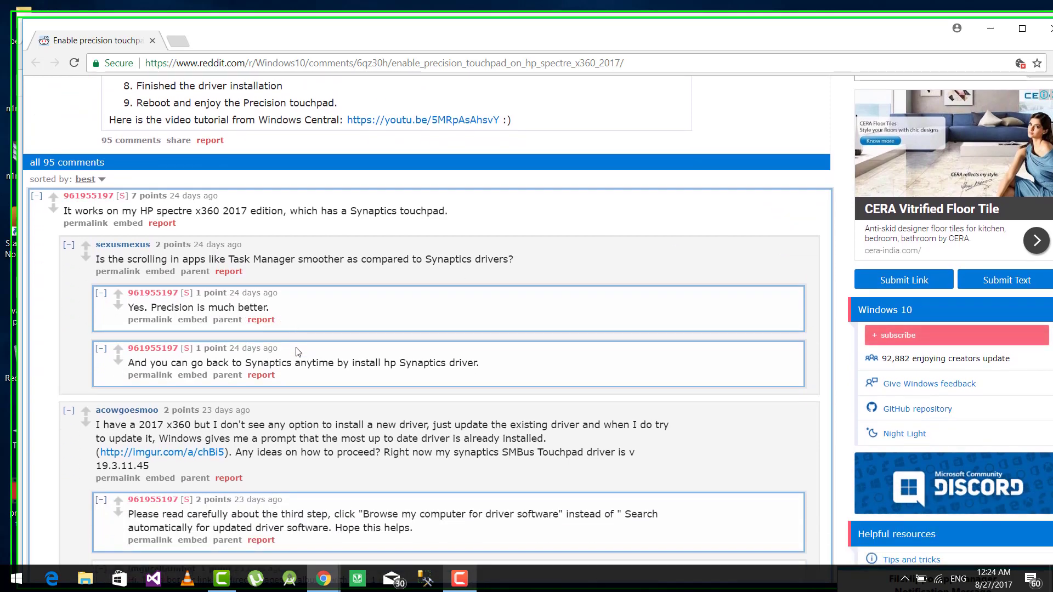
{"action": "mouse_move", "coordinate": [299, 379]}
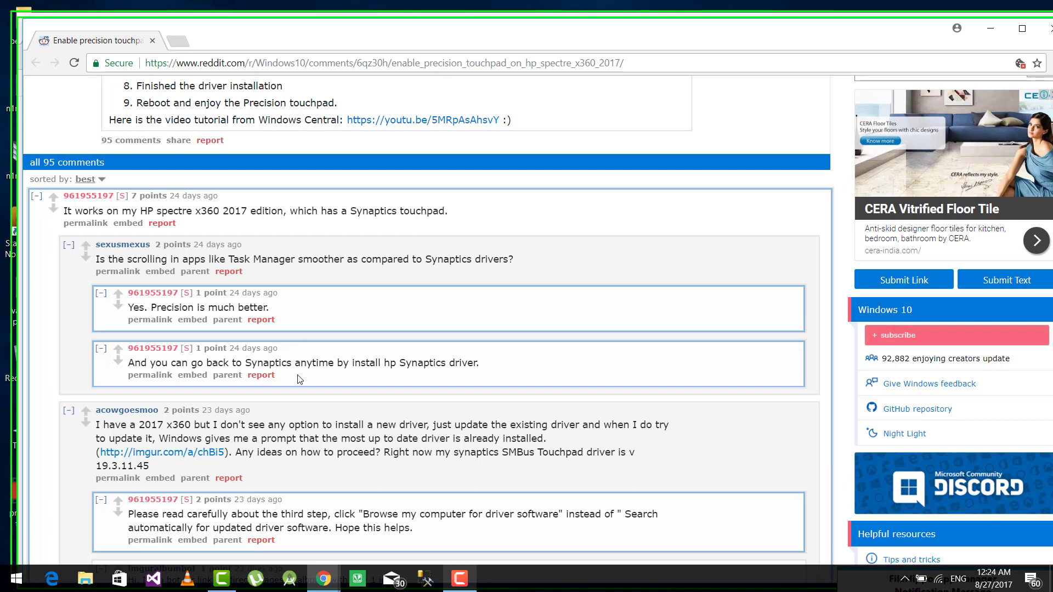
{"action": "scroll", "scroll_direction": "up", "scroll_amount": 3}
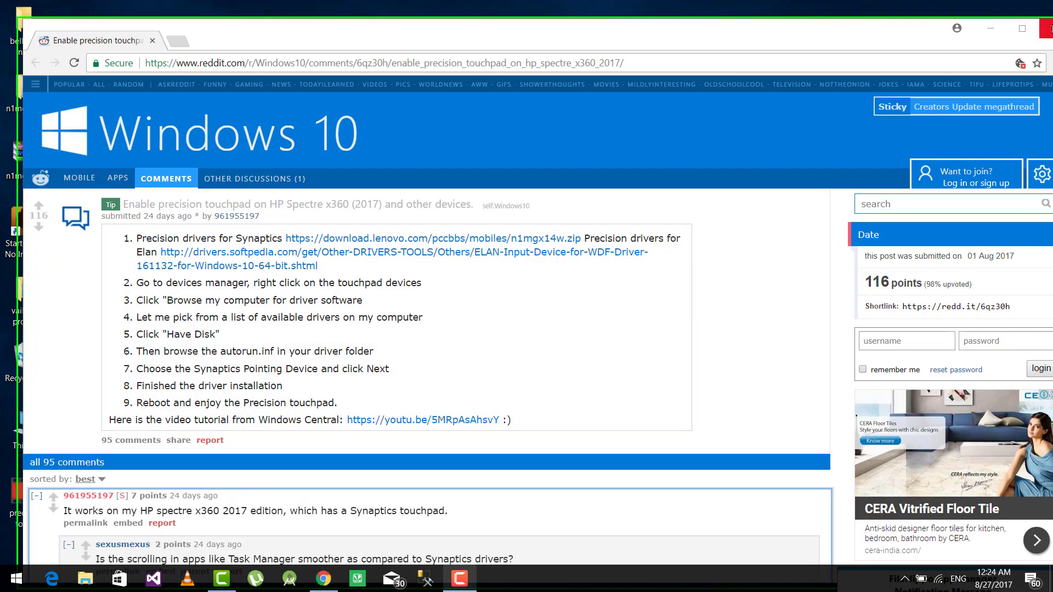